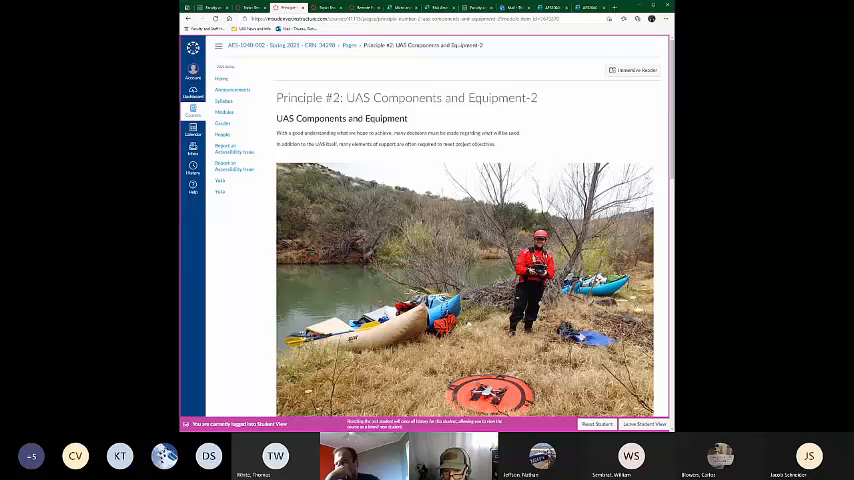
Scroll down past the drone-equipment-on-grass photo to the UAS Components section text
{"action": "scroll", "scroll_direction": "down", "scroll_amount": 3}
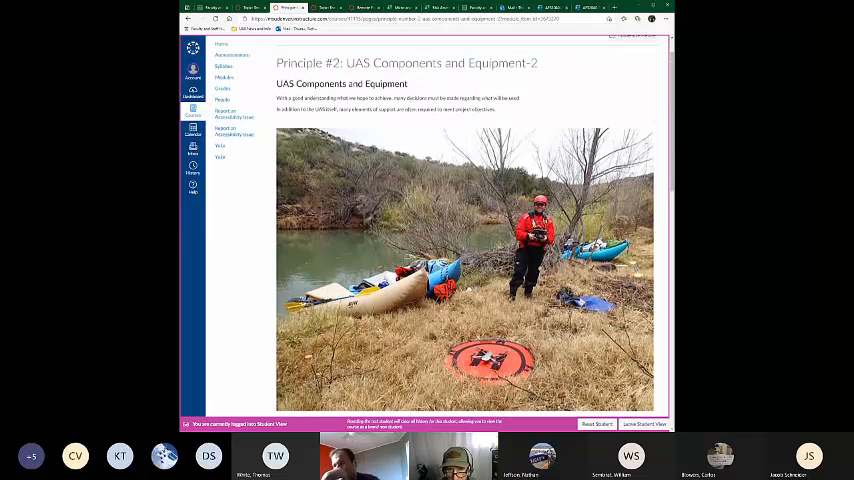
{"action": "scroll", "scroll_direction": "down", "scroll_amount": 3}
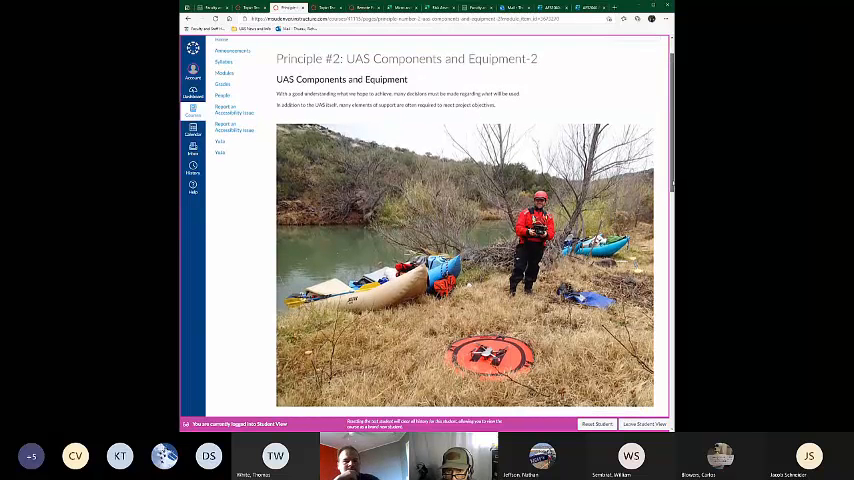
{"action": "scroll", "scroll_direction": "down", "scroll_amount": 3}
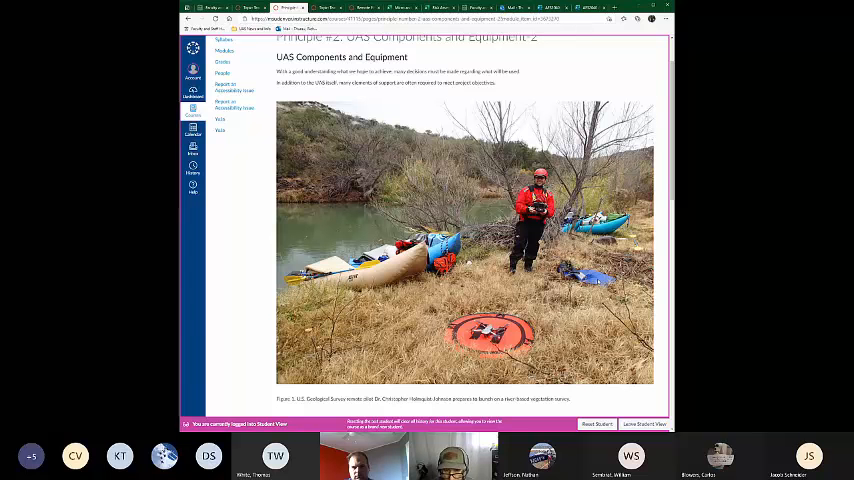
{"action": "scroll", "scroll_direction": "down", "scroll_amount": 3}
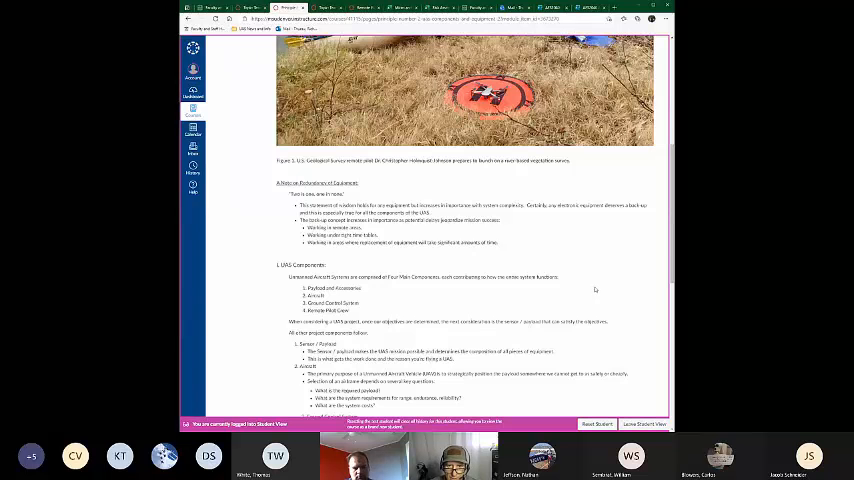
{"action": "scroll", "scroll_direction": "down", "scroll_amount": 3}
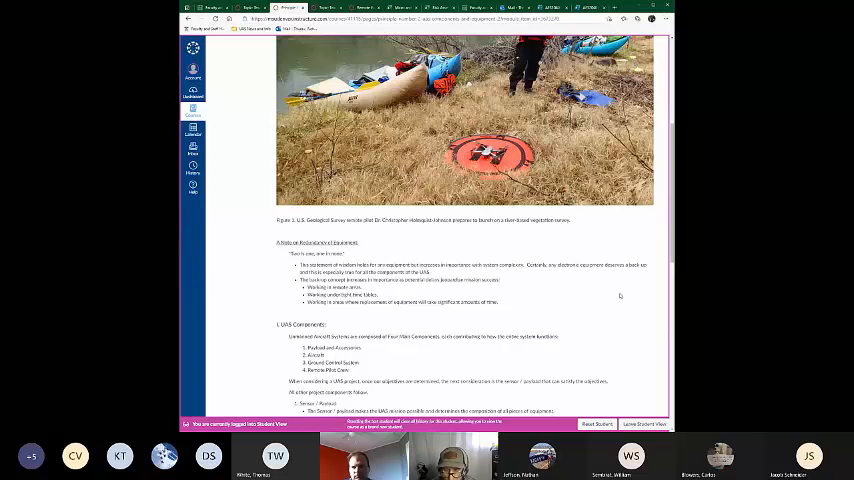
{"action": "mouse_move", "coordinate": [624, 290]}
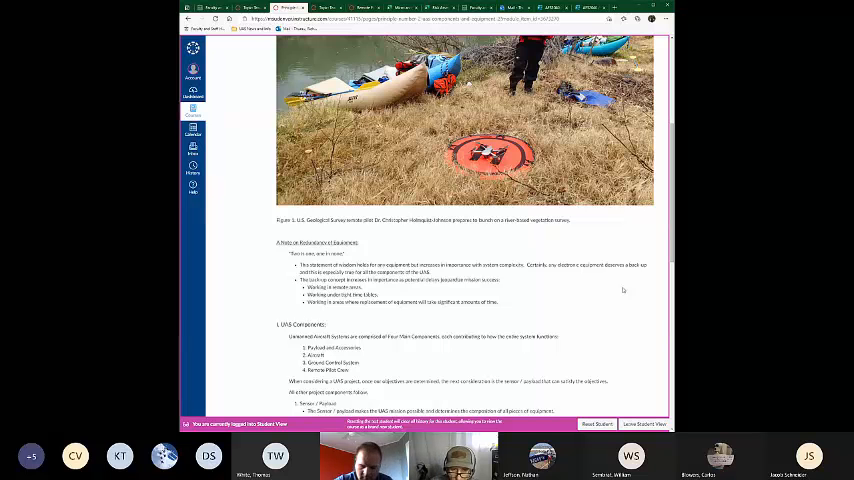
{"action": "scroll", "scroll_direction": "down", "scroll_amount": 3}
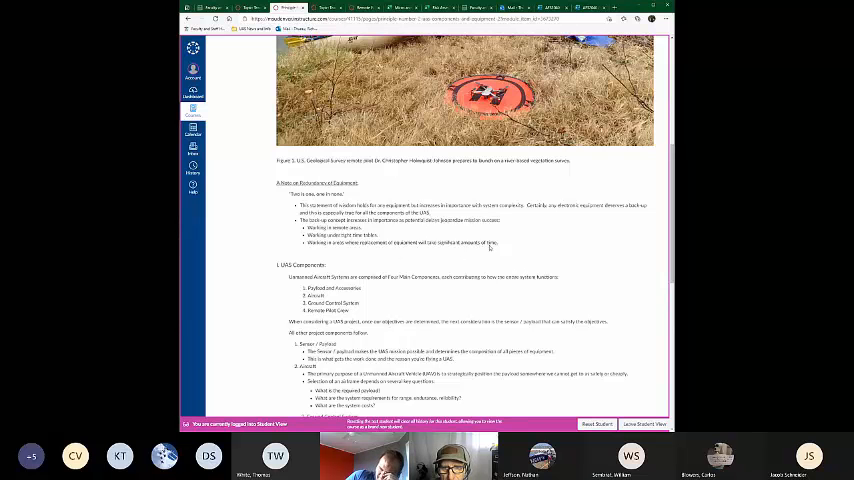
{"action": "left_click_drag", "start_coordinate": [312, 242], "coordinate": [496, 242]}
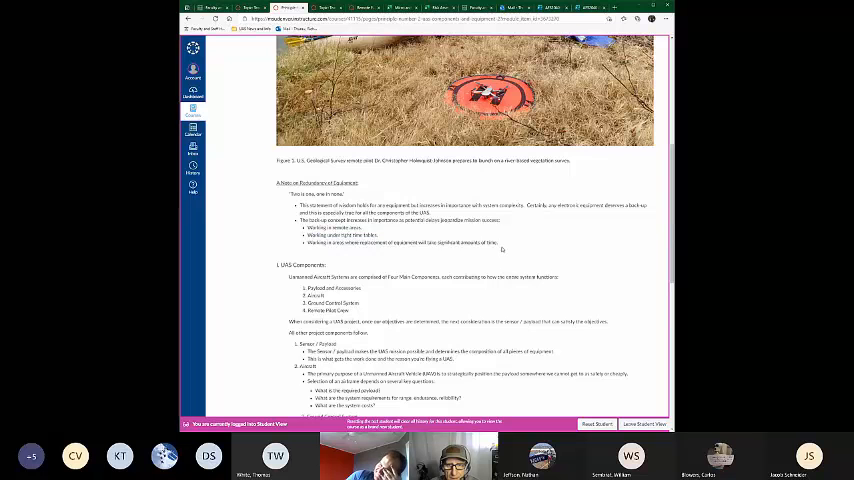
{"action": "left_click_drag", "start_coordinate": [304, 206], "coordinate": [496, 242]}
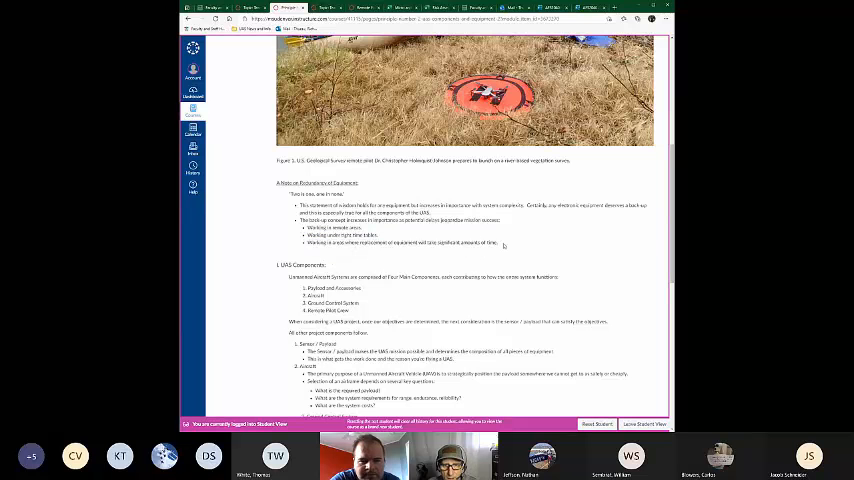
{"action": "left_click_drag", "start_coordinate": [304, 192], "coordinate": [498, 244]}
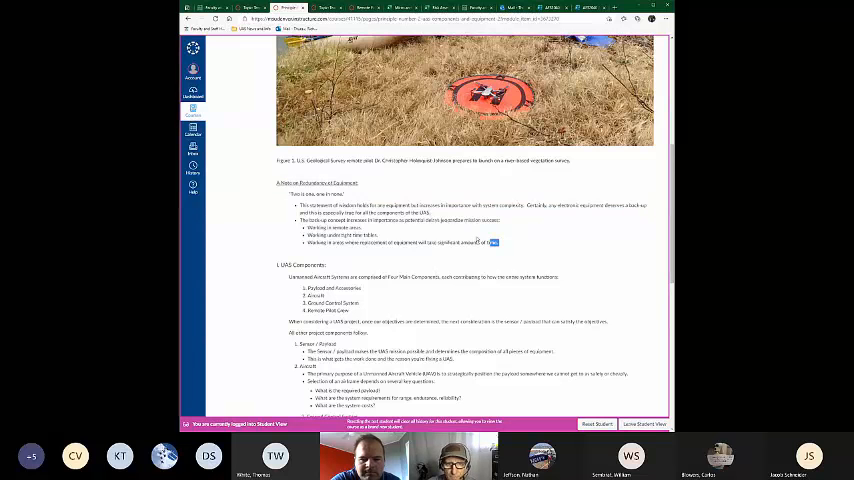
{"action": "left_click_drag", "start_coordinate": [302, 192], "coordinate": [498, 244]}
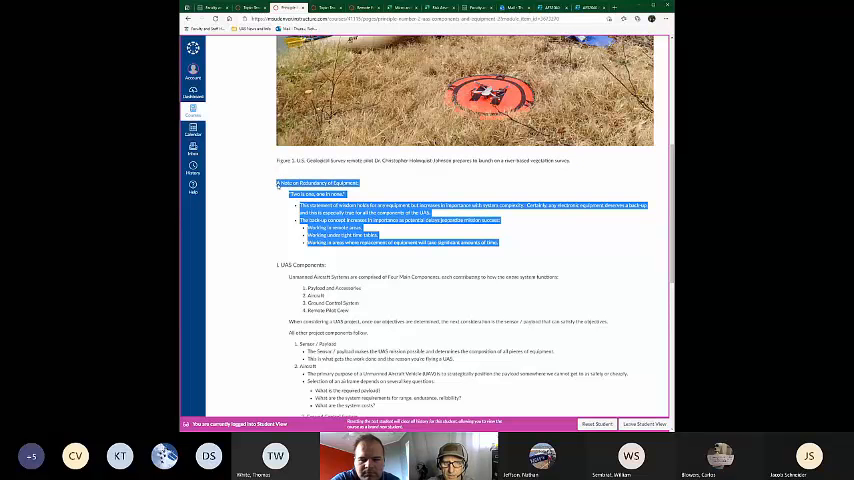
{"action": "scroll", "scroll_direction": "down", "scroll_amount": 3}
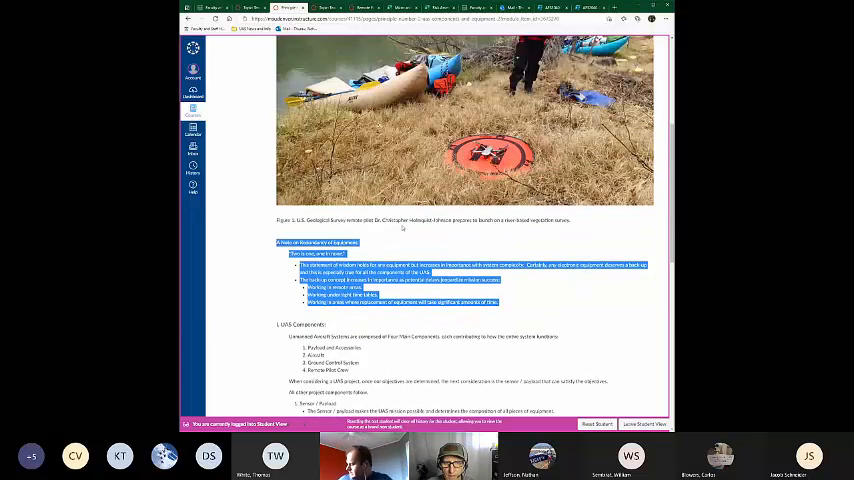
{"action": "scroll", "scroll_direction": "down", "scroll_amount": 3}
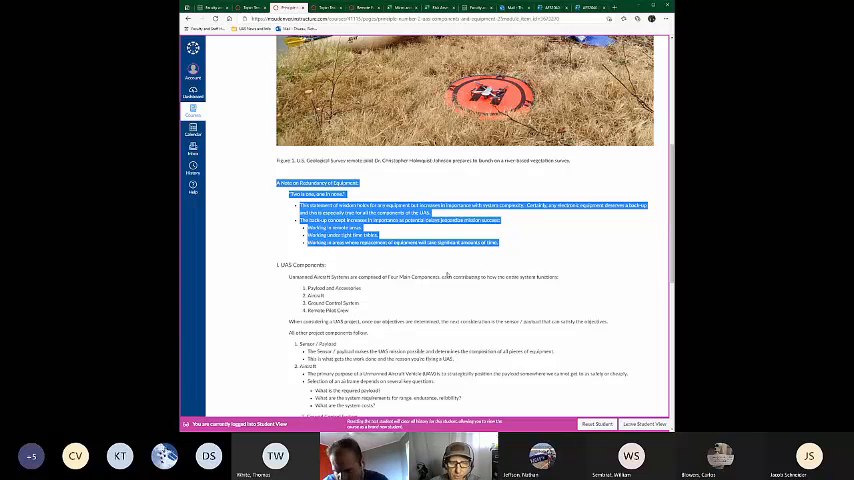
{"action": "scroll", "scroll_direction": "down", "scroll_amount": 3}
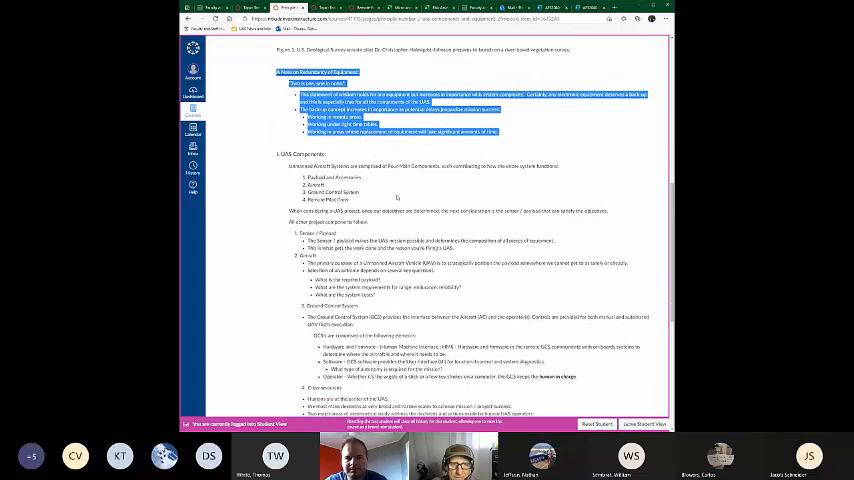
{"action": "scroll", "scroll_direction": "down", "scroll_amount": 3}
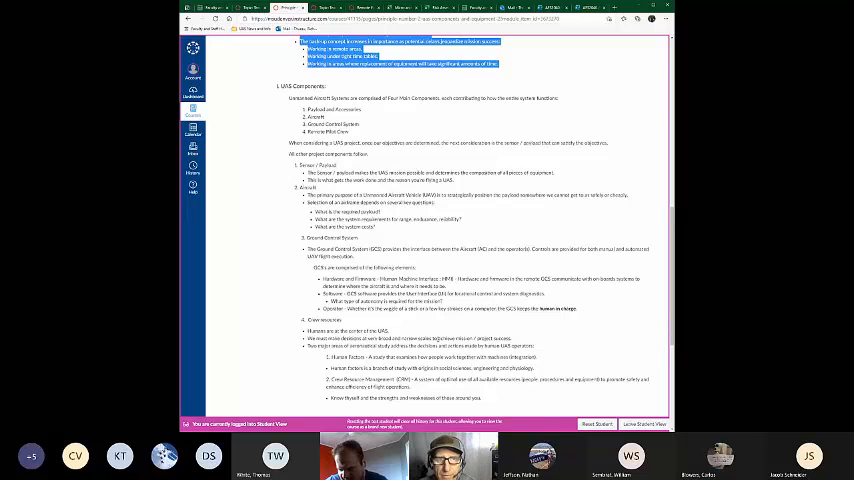
{"action": "scroll", "scroll_direction": "up", "scroll_amount": 3}
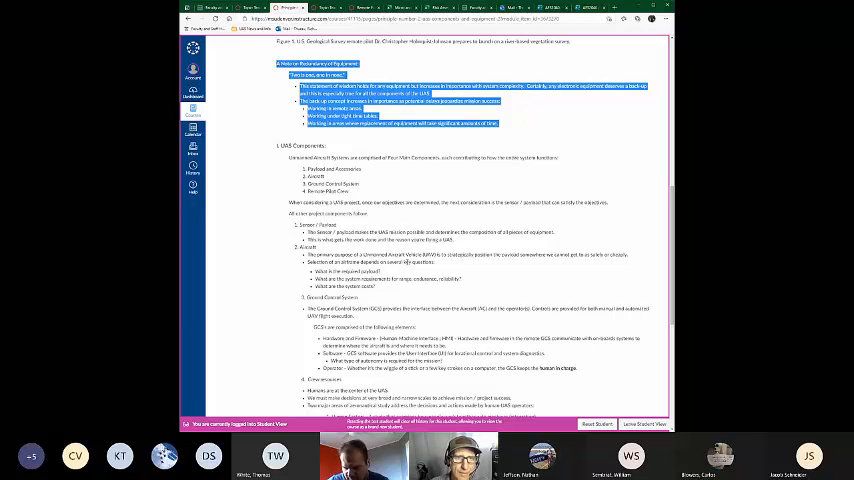
{"action": "scroll", "scroll_direction": "down", "scroll_amount": 3}
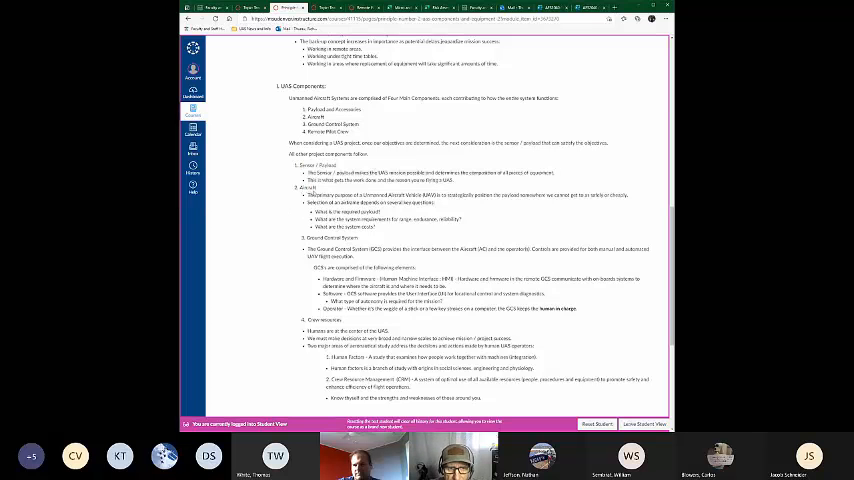
{"action": "double_click", "coordinate": [310, 188]}
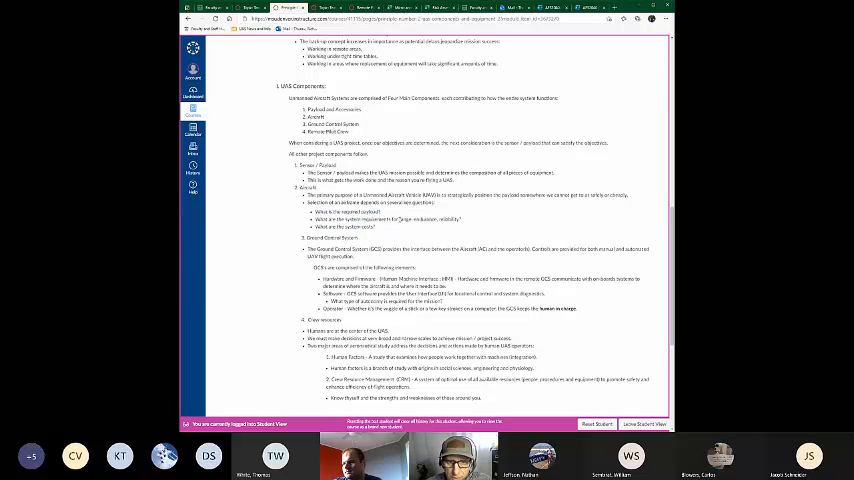
{"action": "left_click_drag", "start_coordinate": [392, 220], "coordinate": [462, 220]}
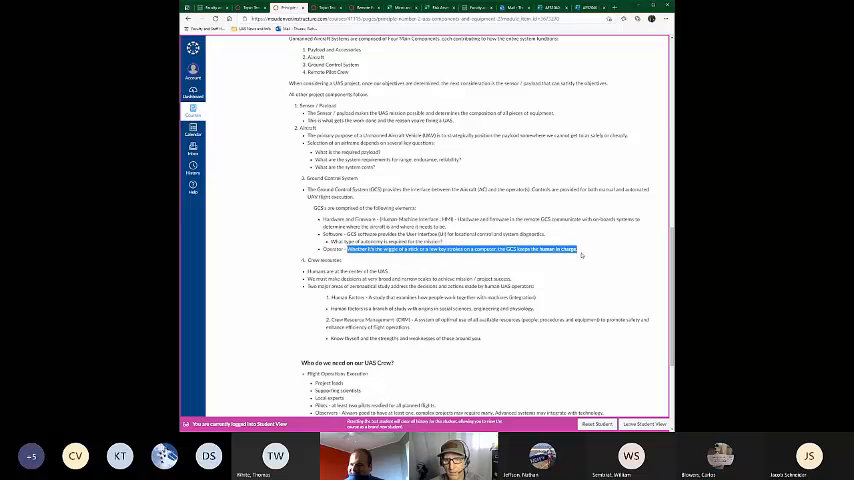
{"action": "mouse_move", "coordinate": [596, 260]}
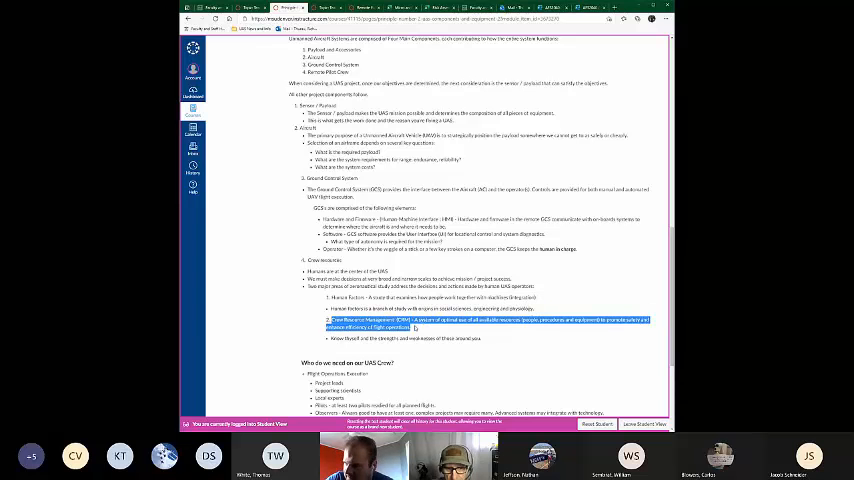
{"action": "mouse_move", "coordinate": [450, 358]}
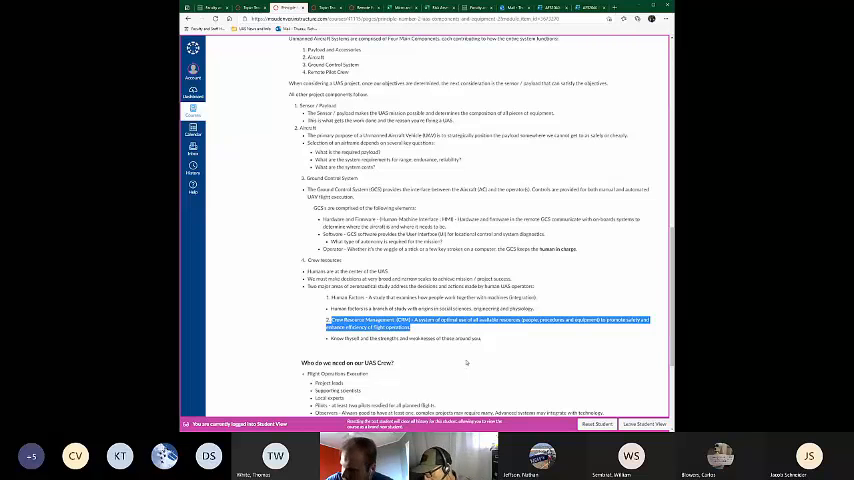
{"action": "scroll", "scroll_direction": "down", "scroll_amount": 3}
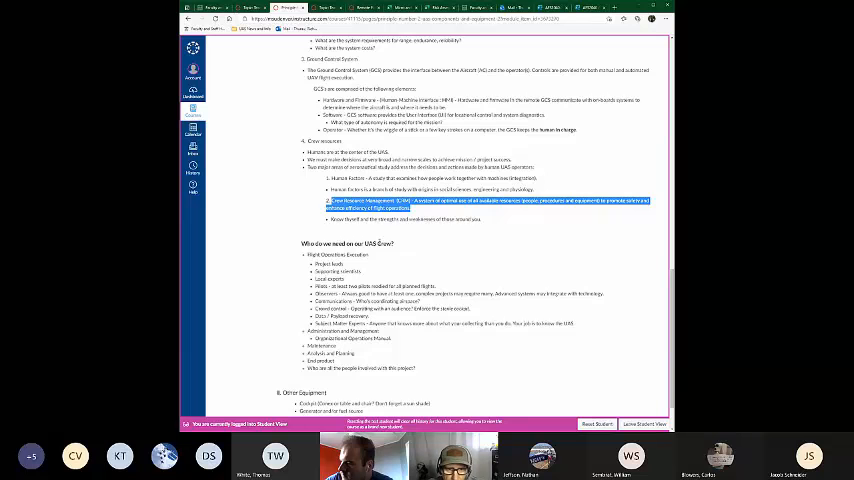
{"action": "scroll", "scroll_direction": "down", "scroll_amount": 3}
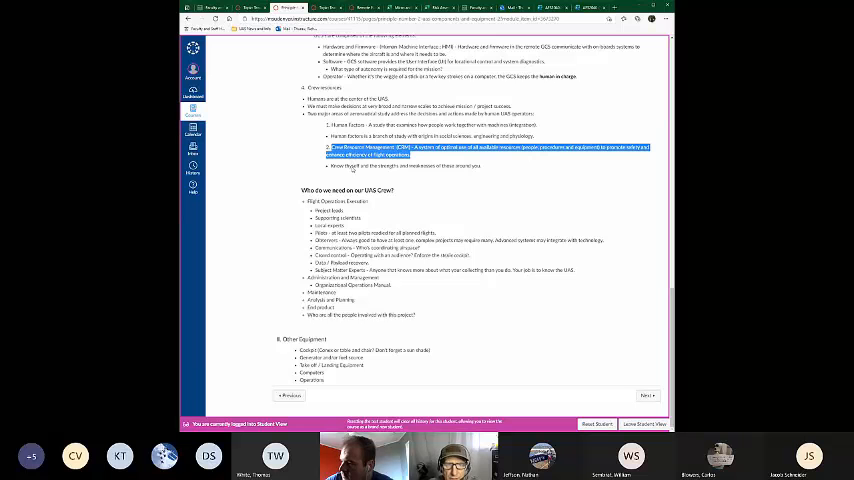
{"action": "mouse_move", "coordinate": [468, 320]}
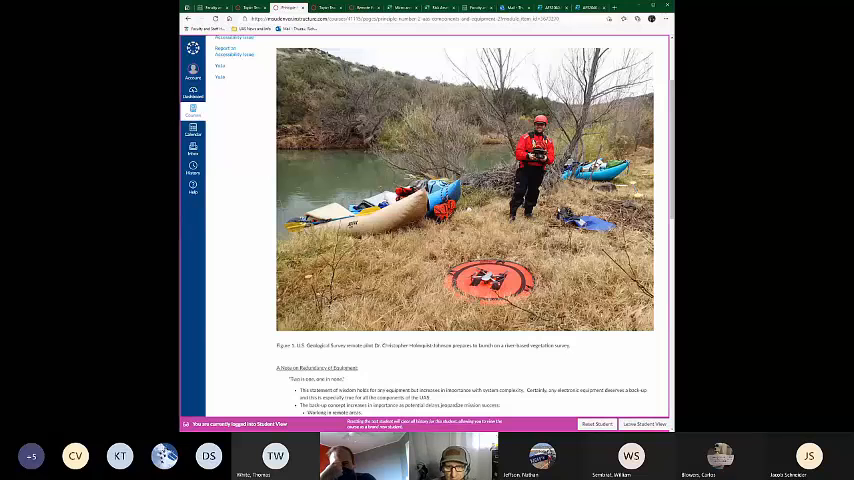
{"action": "scroll", "scroll_direction": "down", "scroll_amount": 3}
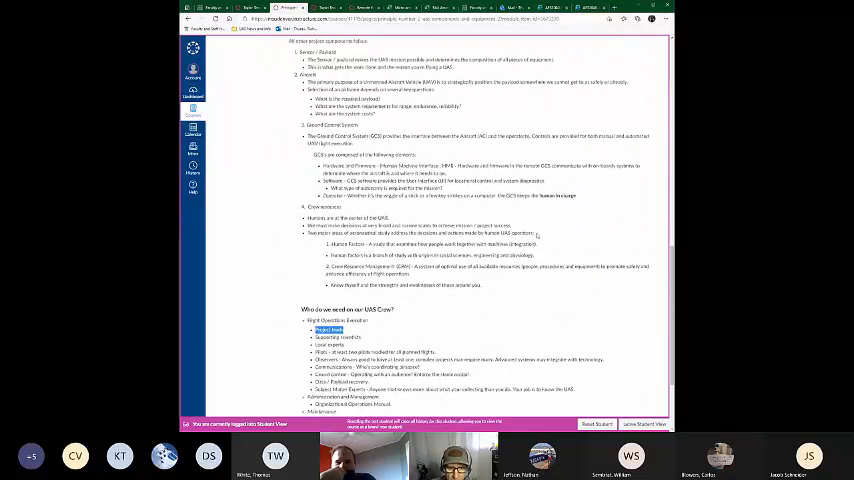
{"action": "scroll", "scroll_direction": "down", "scroll_amount": 3}
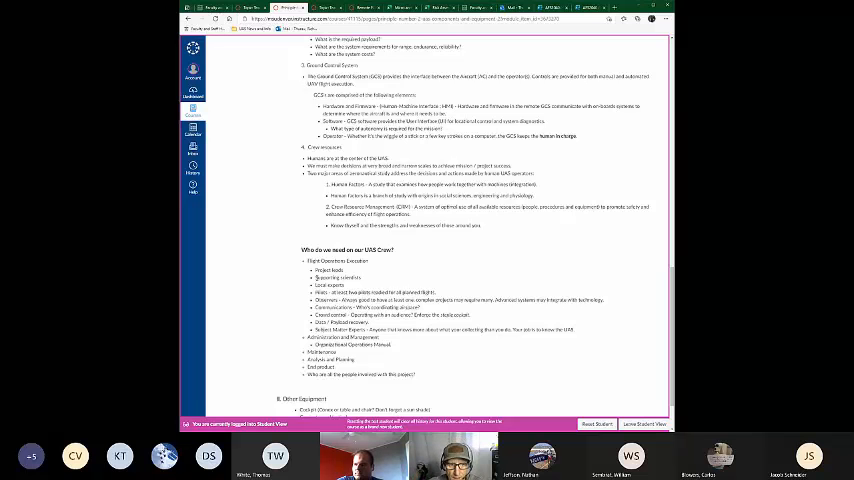
{"action": "double_click", "coordinate": [340, 278]}
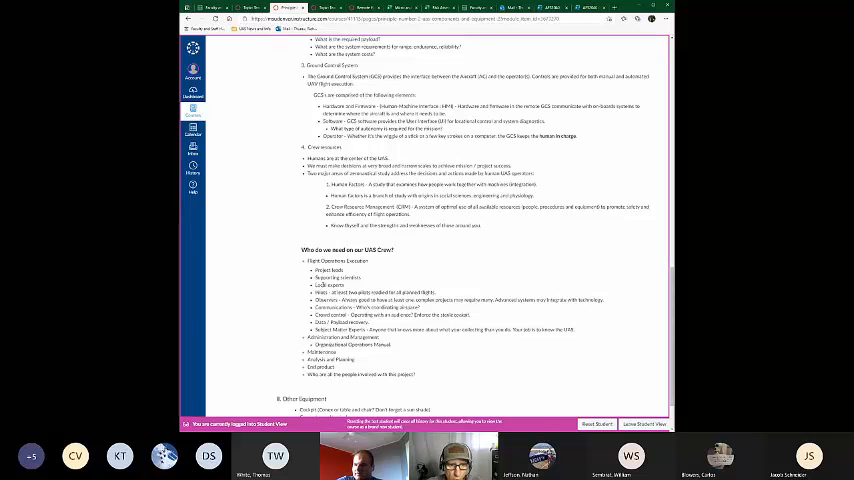
{"action": "double_click", "coordinate": [328, 284]}
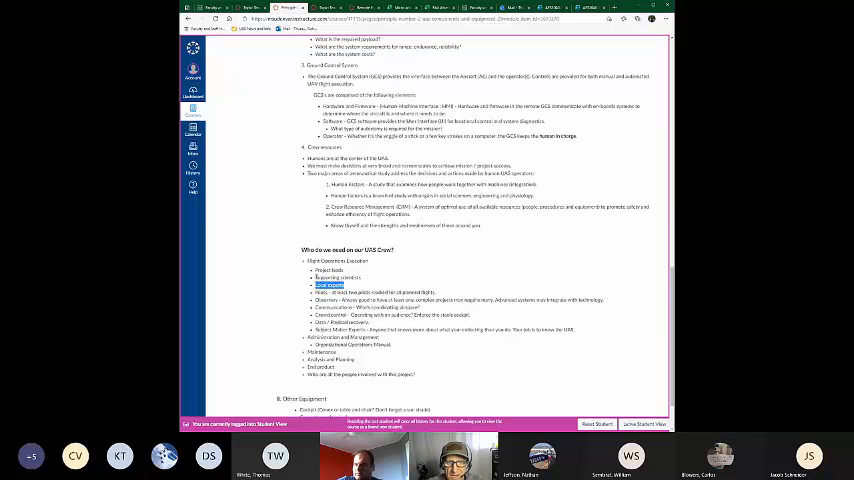
{"action": "double_click", "coordinate": [338, 278]}
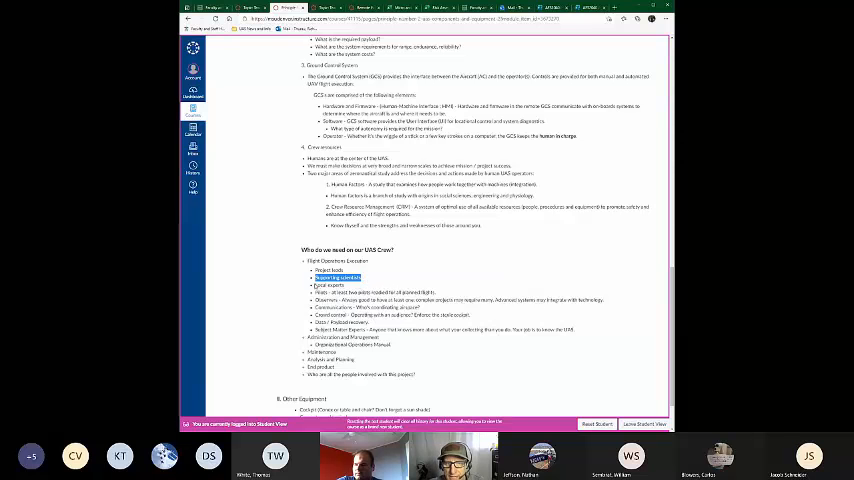
{"action": "double_click", "coordinate": [328, 284]}
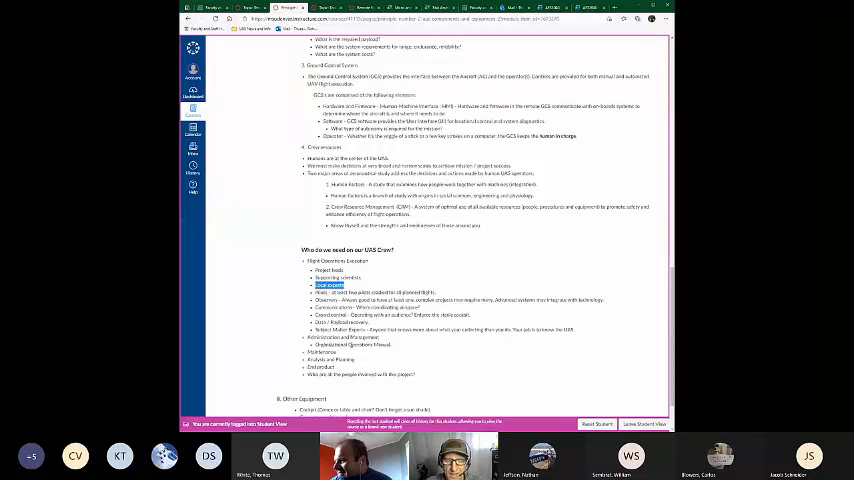
{"action": "scroll", "scroll_direction": "down", "scroll_amount": 3}
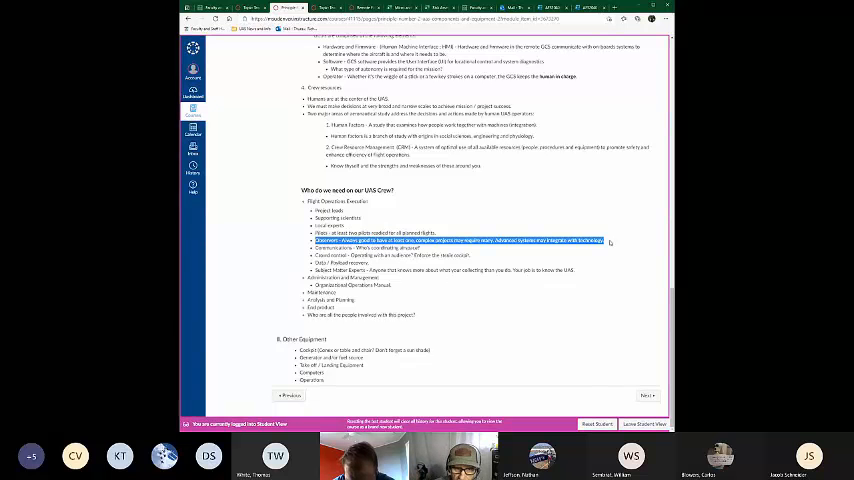
{"action": "mouse_move", "coordinate": [592, 220]}
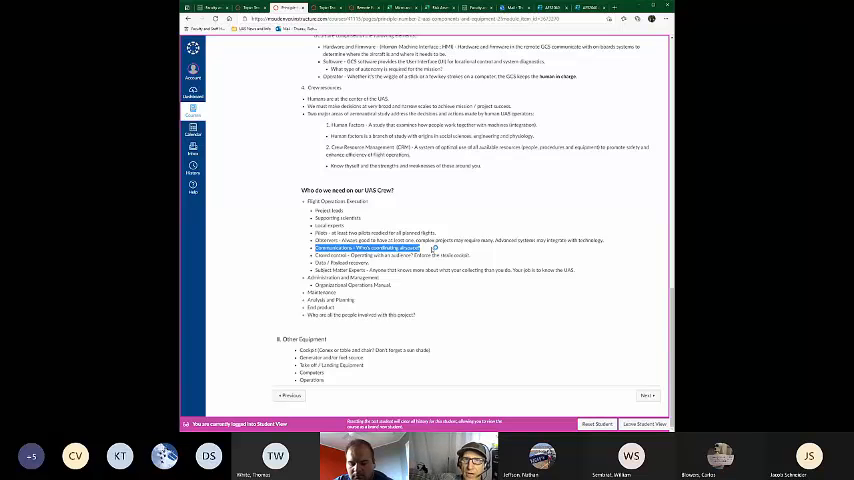
{"action": "mouse_move", "coordinate": [436, 246]}
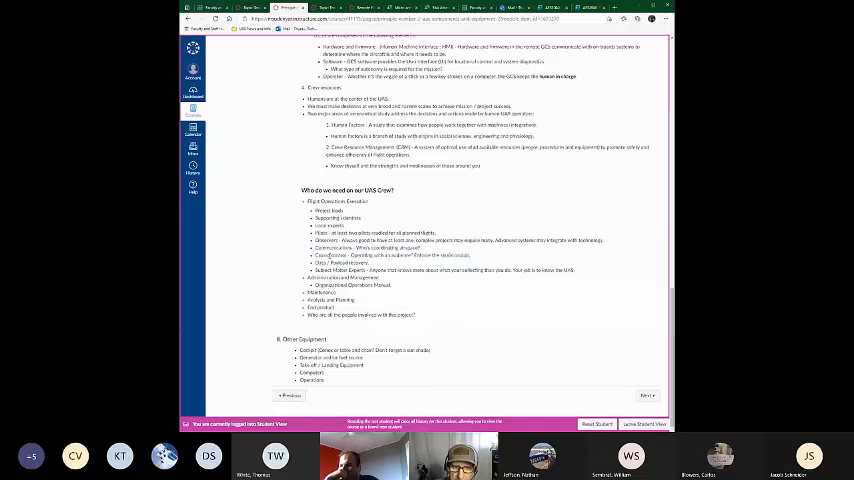
{"action": "left_click_drag", "start_coordinate": [308, 256], "coordinate": [456, 268]}
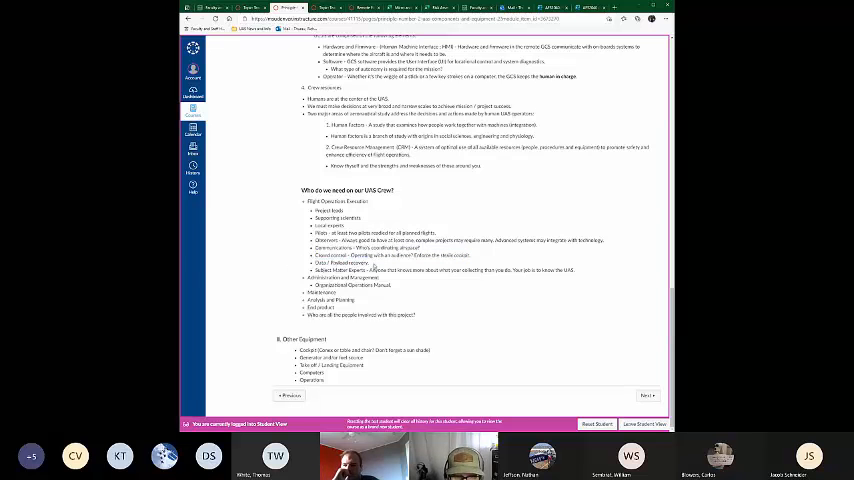
{"action": "double_click", "coordinate": [340, 264]}
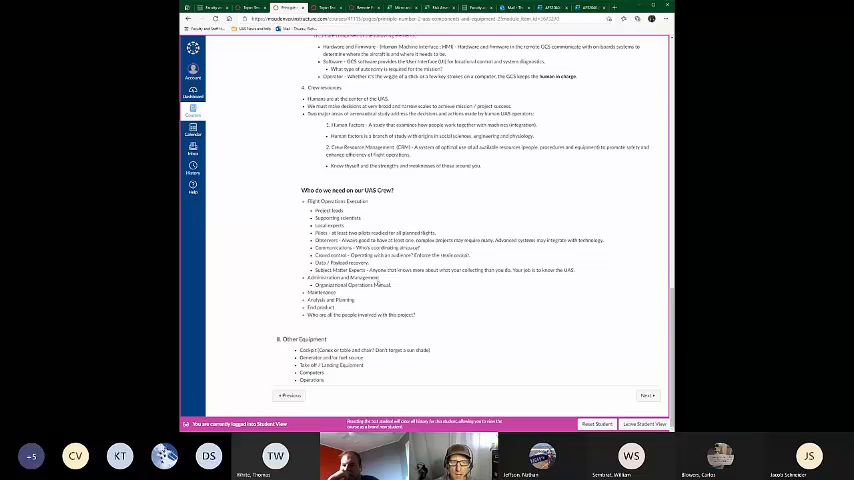
{"action": "mouse_move", "coordinate": [376, 280]}
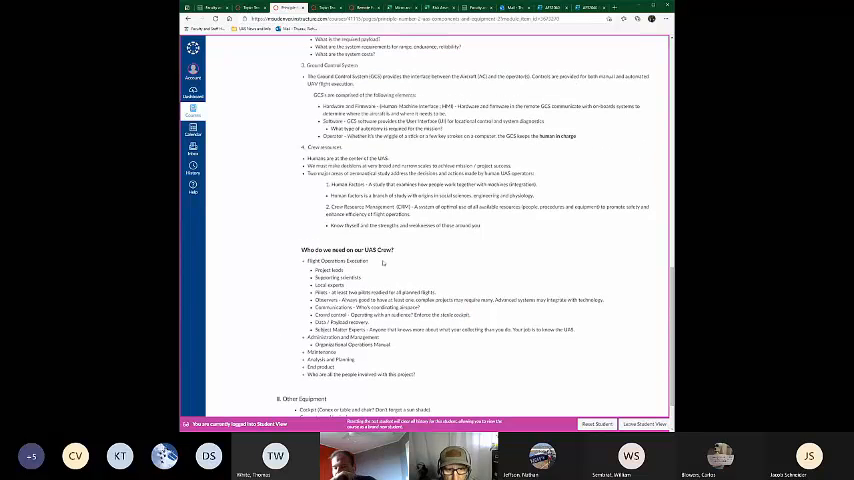
{"action": "scroll", "scroll_direction": "down", "scroll_amount": 3}
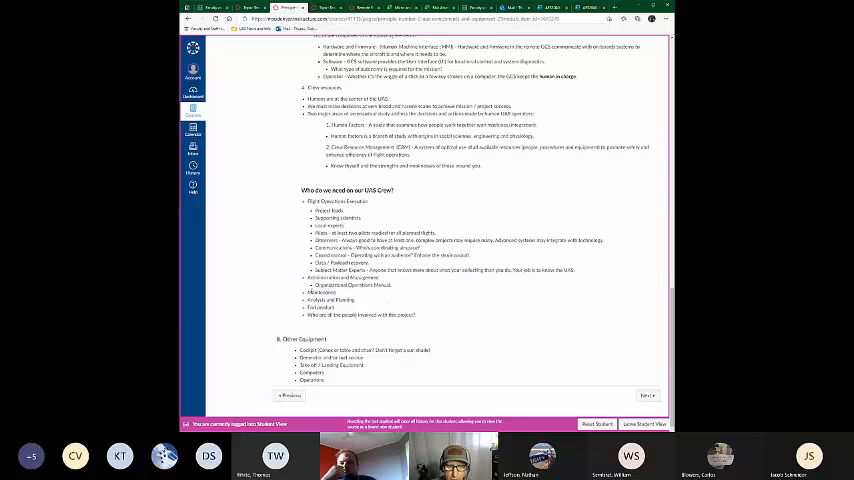
{"action": "double_click", "coordinate": [320, 292]}
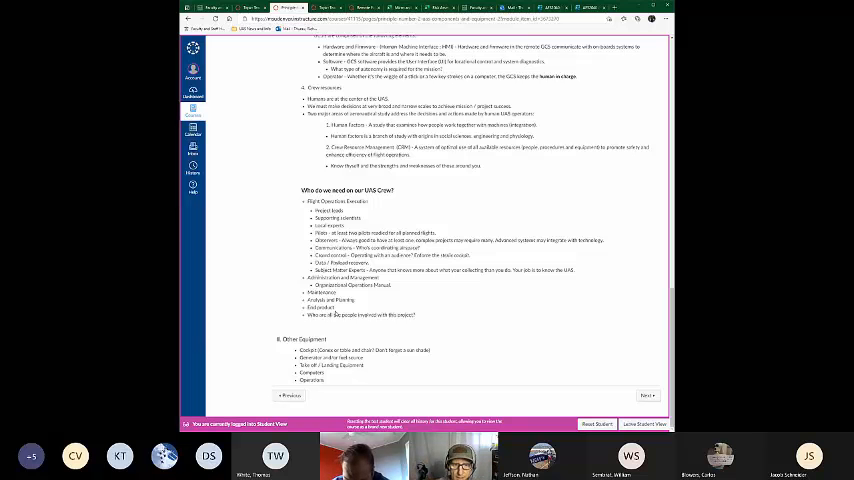
{"action": "double_click", "coordinate": [320, 308]}
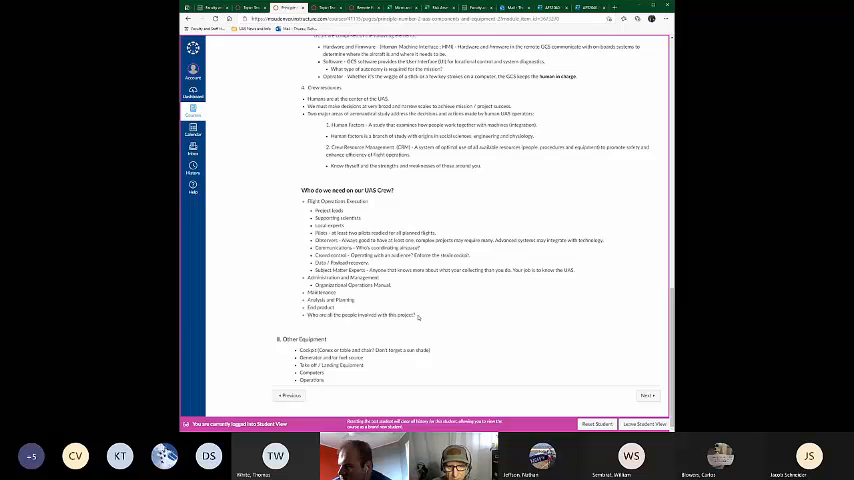
{"action": "left_click_drag", "start_coordinate": [310, 270], "coordinate": [418, 316]}
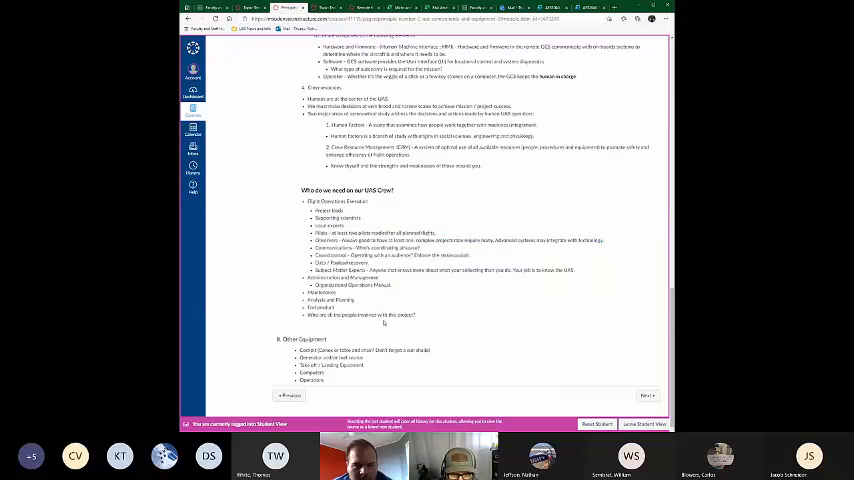
{"action": "mouse_move", "coordinate": [400, 384]}
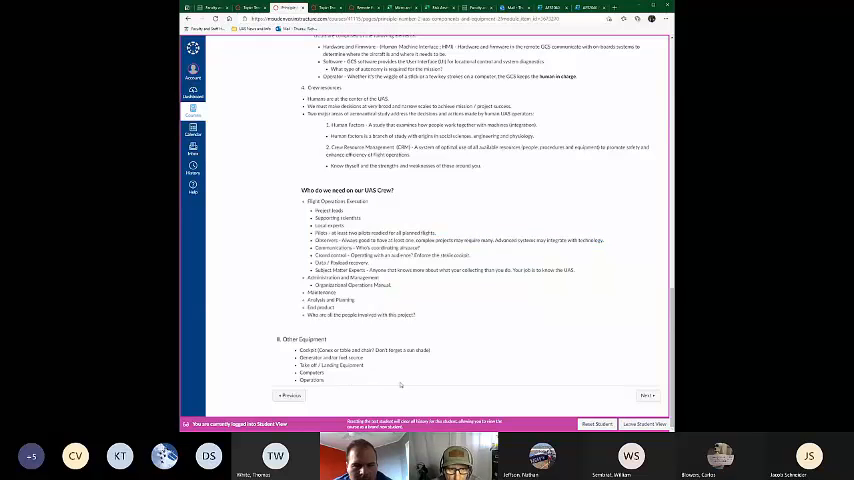